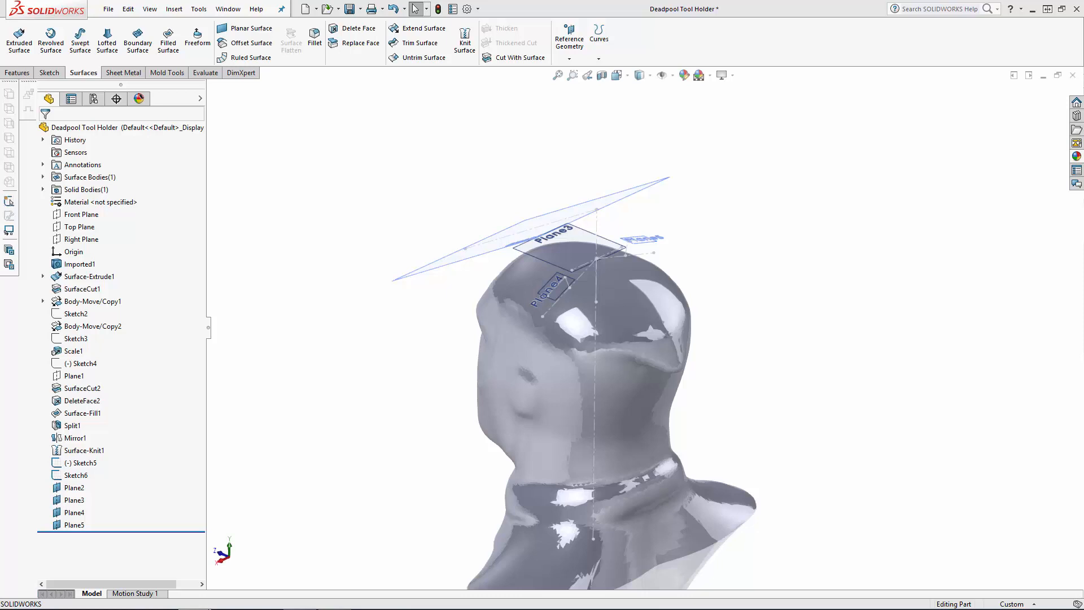
mouse_move(635, 225)
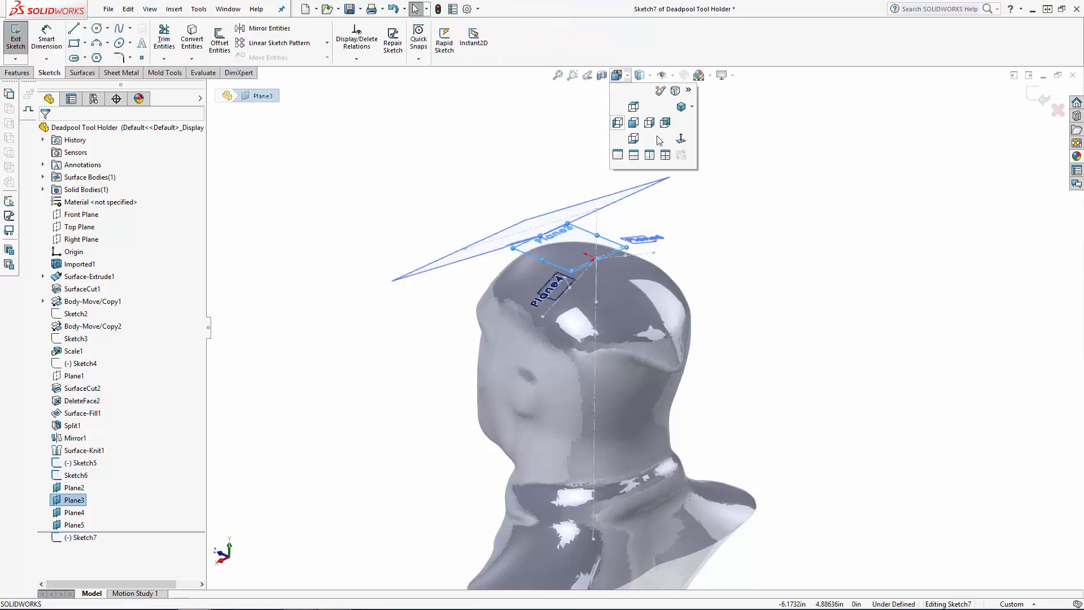
- View the sketch plane normal-to before drawing the thin scraper slot rectangle
left_click(631, 106)
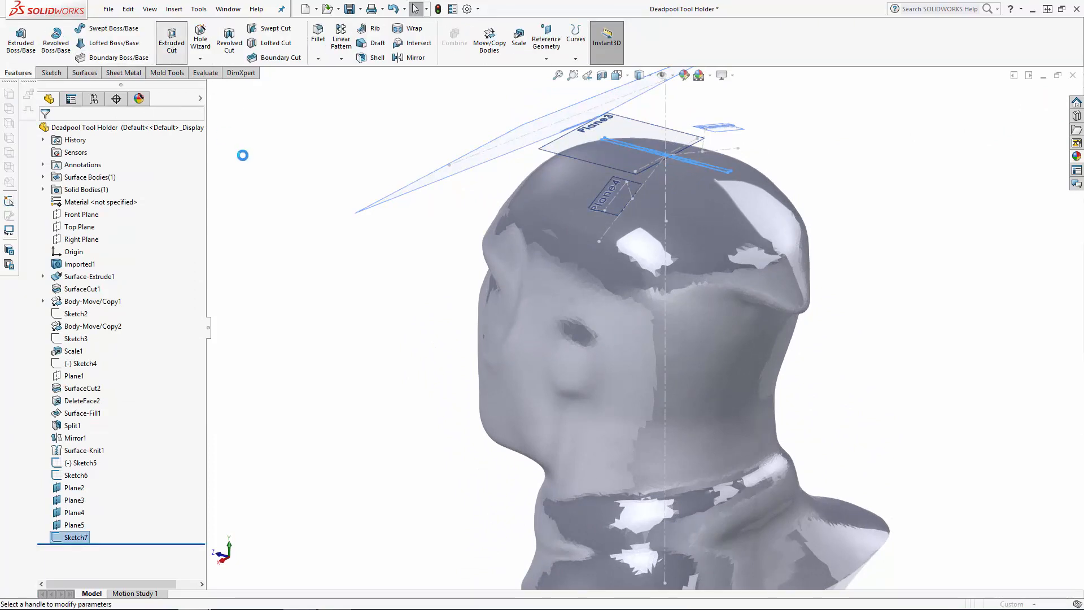
- Extruded Cut Sketch7 as a Blind 0.1 in deep slot (Cut-Extrude1)
left_click(171, 40)
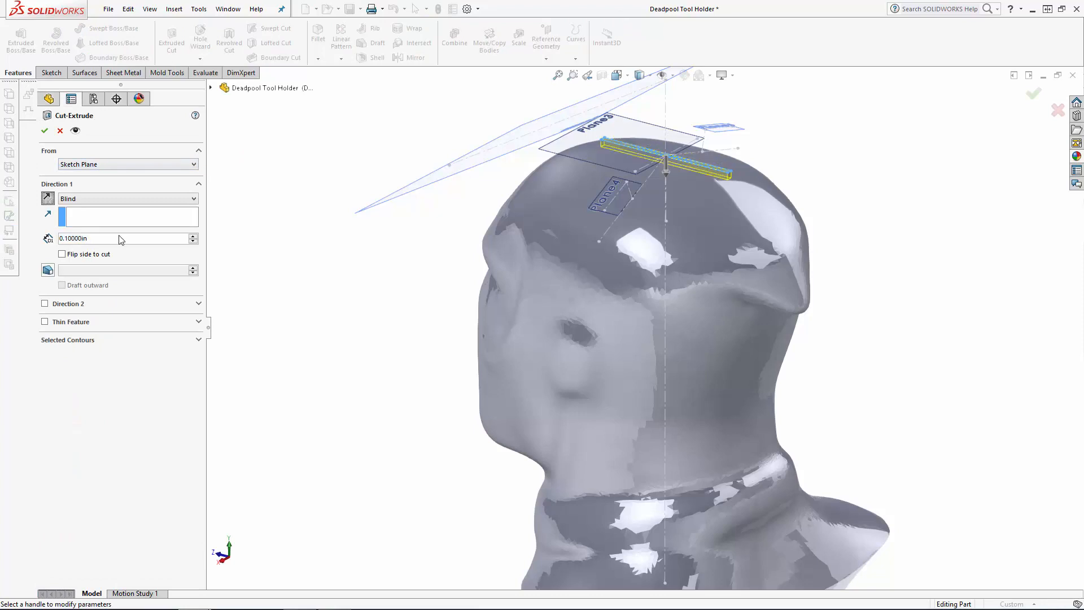
left_click(44, 131)
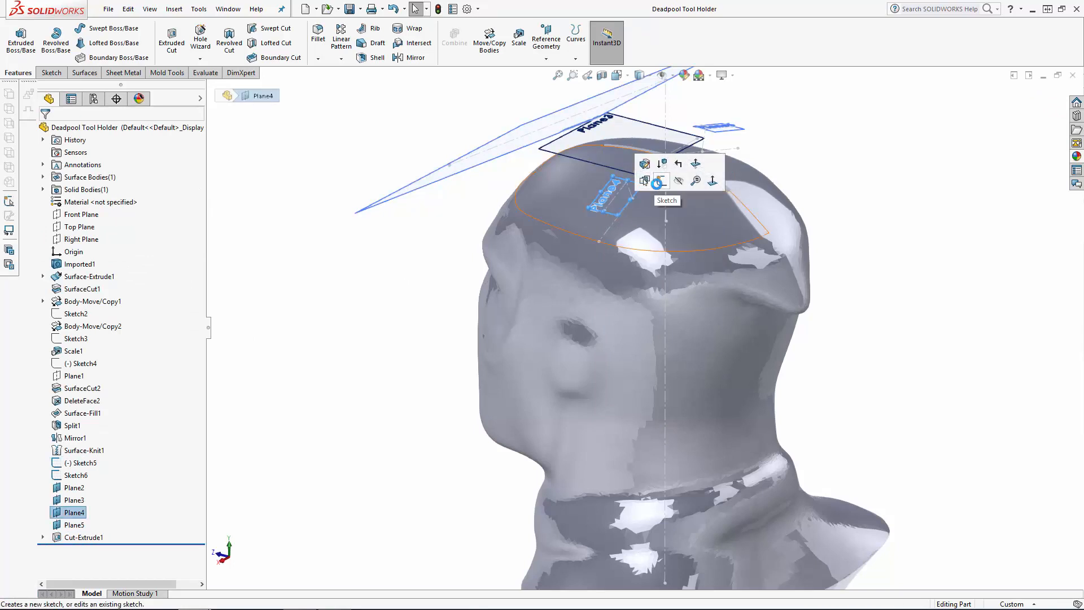
- Draw and dimension seven graduated circles Ø0.0825 to Ø0.27 on Plane4 as Sketch8
left_click(657, 181)
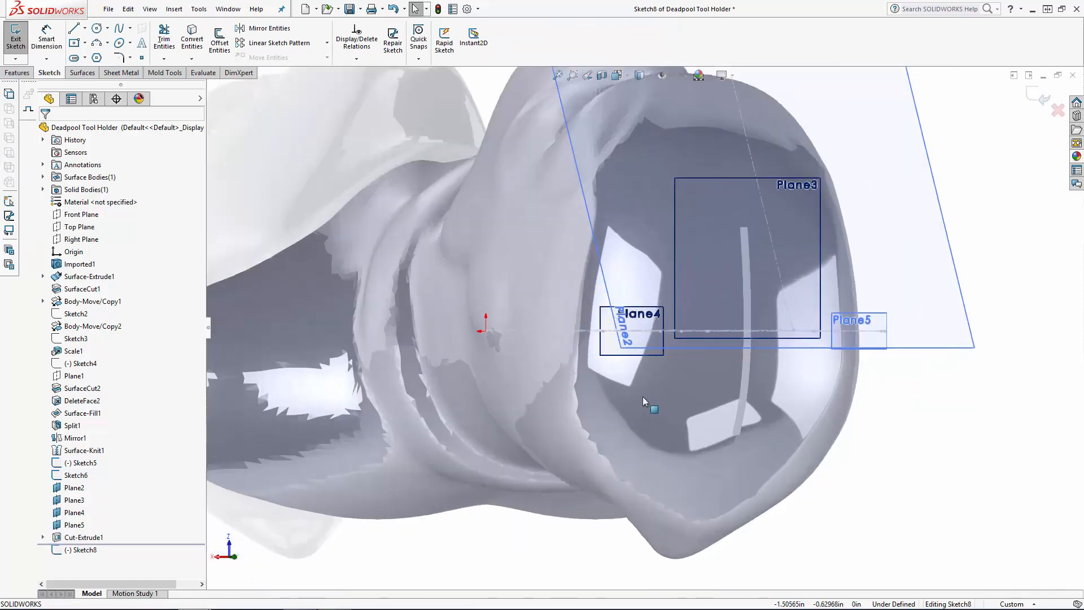
left_click(95, 27)
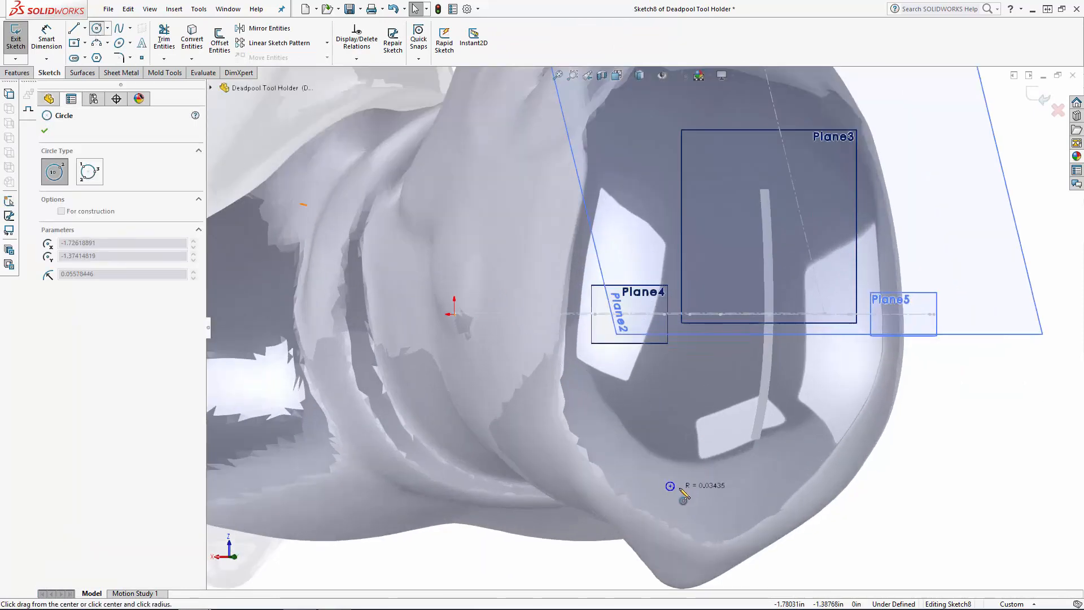
left_click_drag(670, 486, 612, 433)
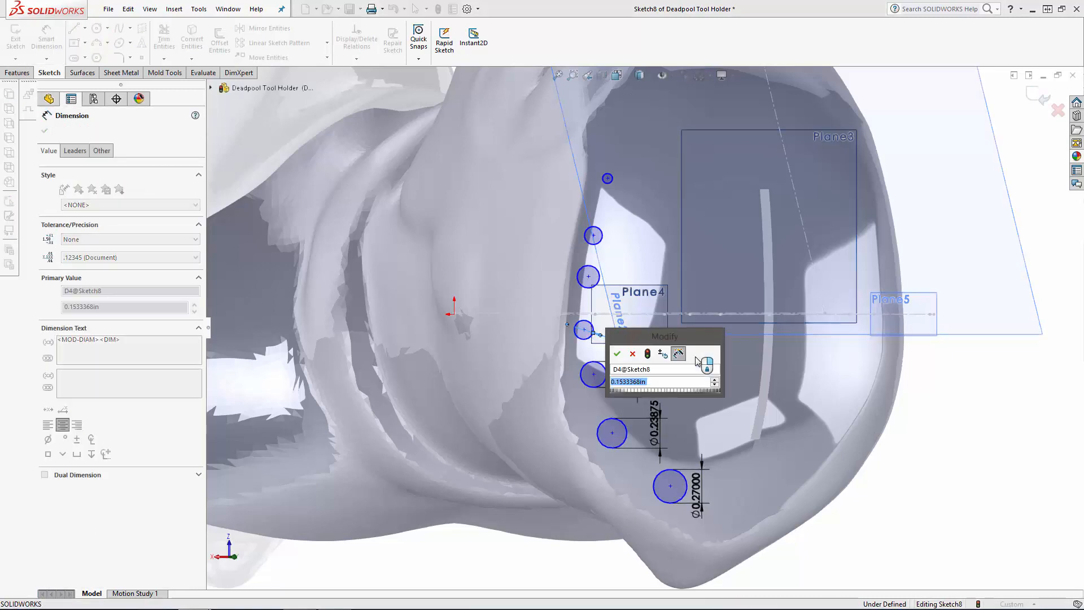
left_click(617, 354)
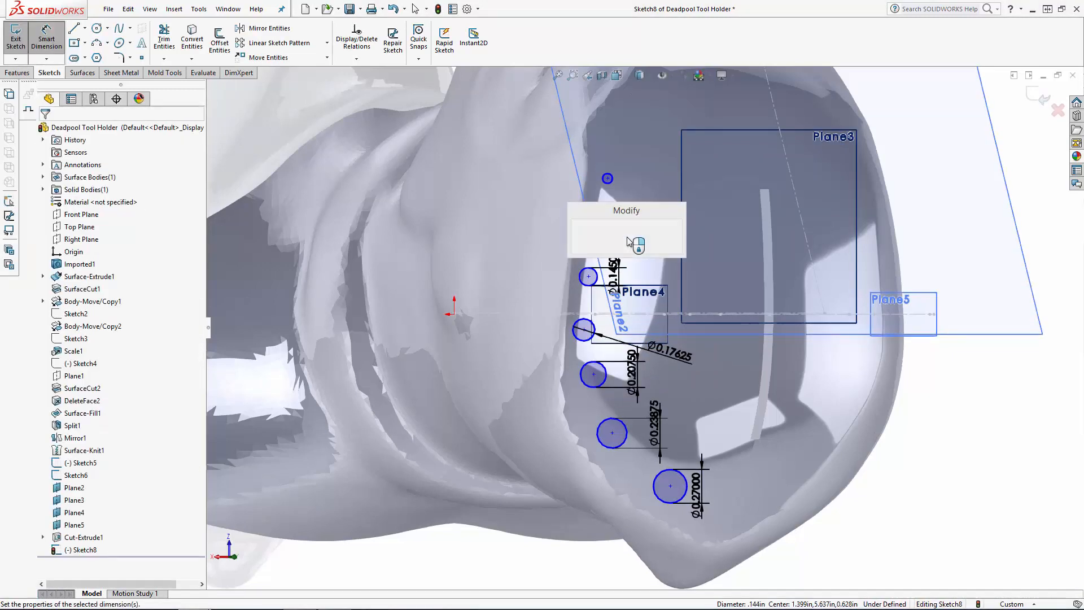
left_click(637, 241)
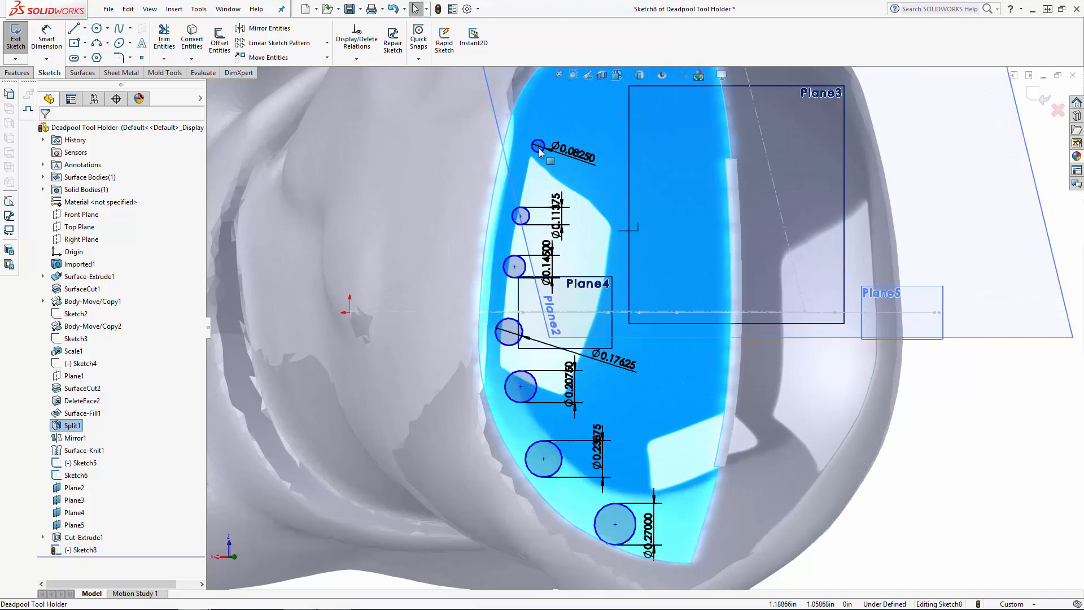
left_click(512, 328)
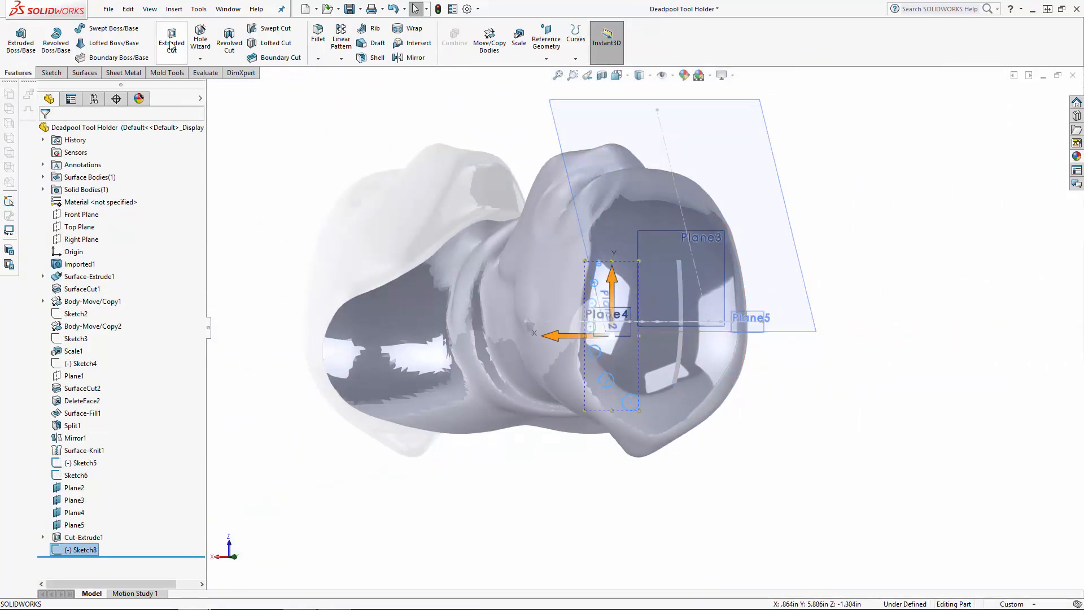
- Cut Sketch8's holes from the skull's curved top face at 1 in depth (Cut-Extrude2)
left_click(170, 39)
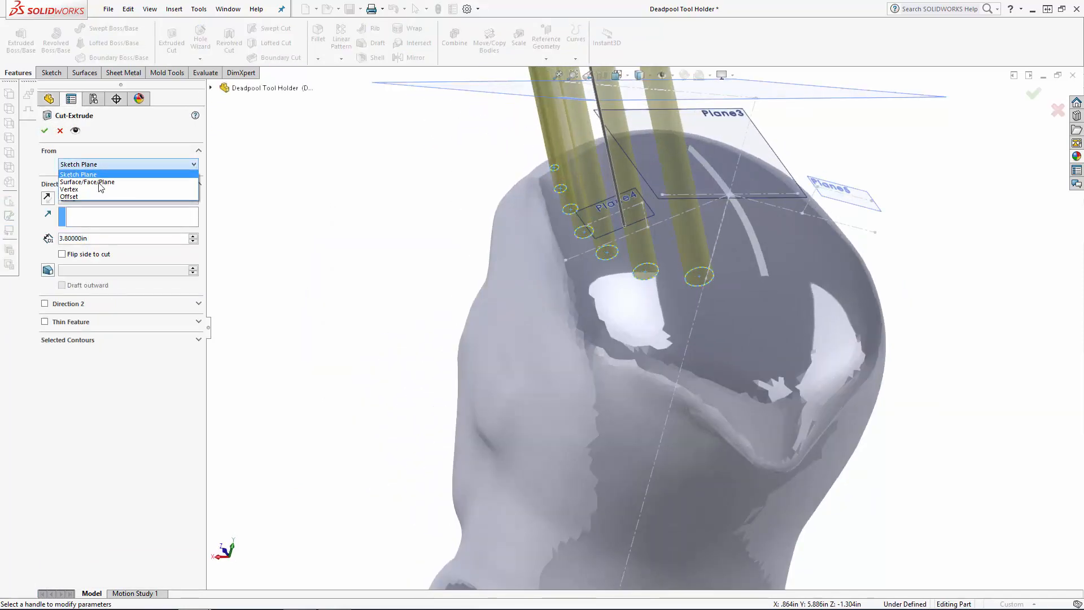
left_click(87, 182)
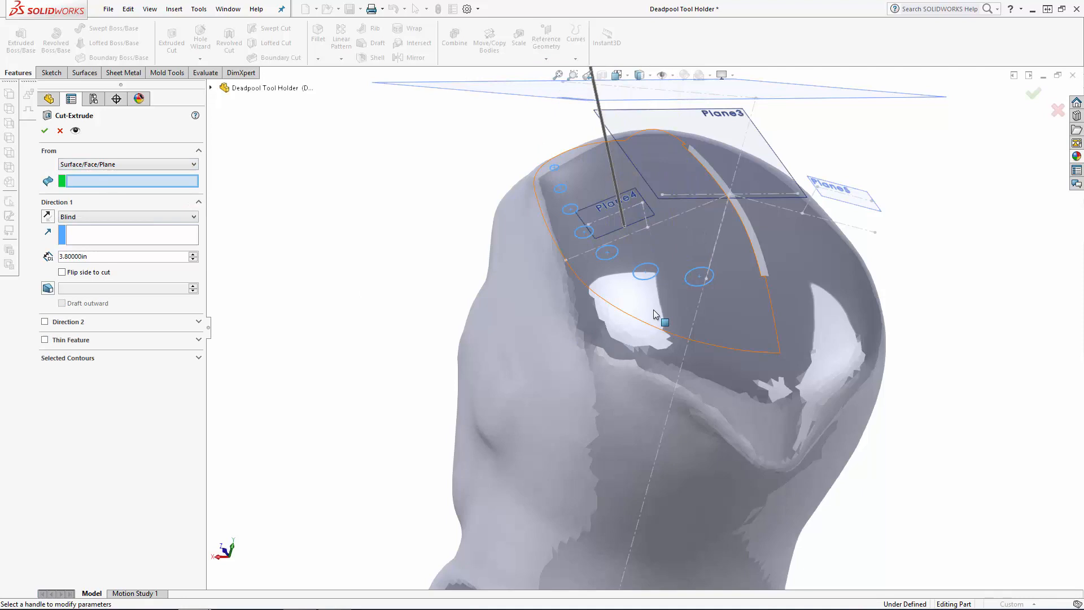
left_click(655, 315)
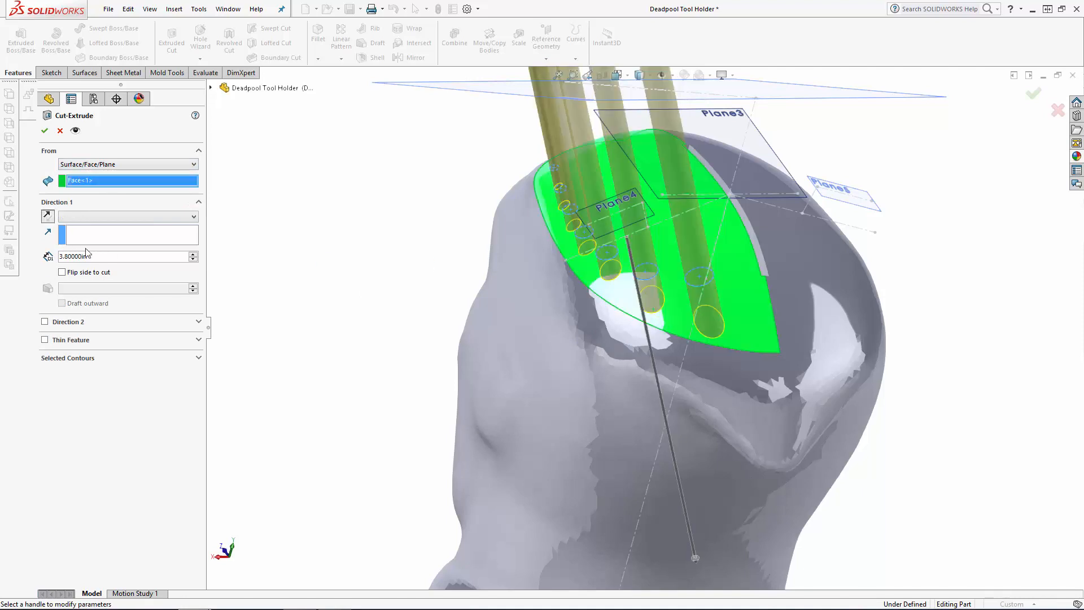
left_click(127, 217)
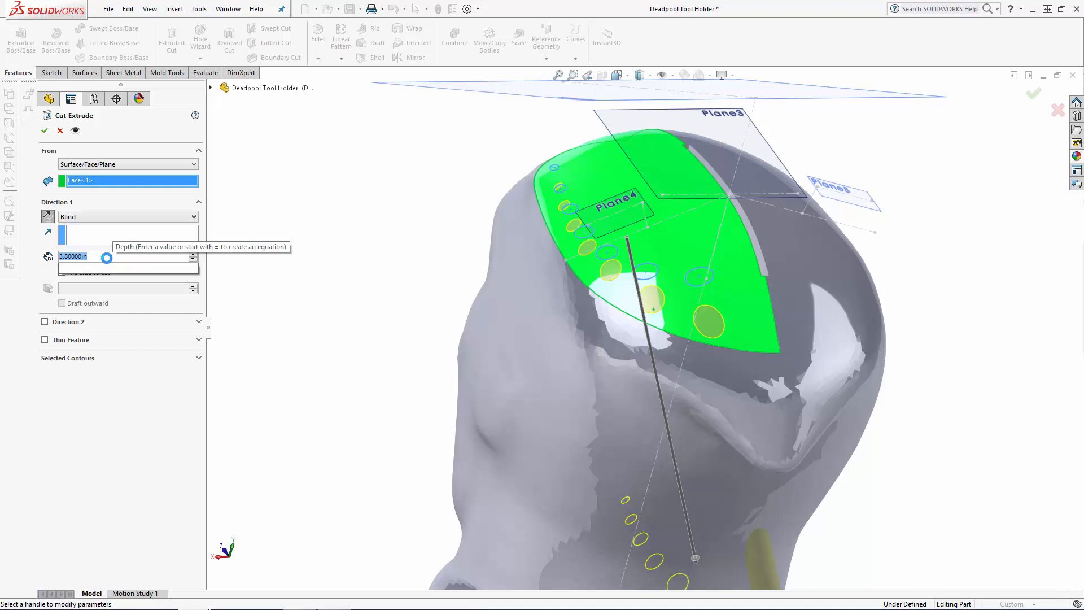
type("1")
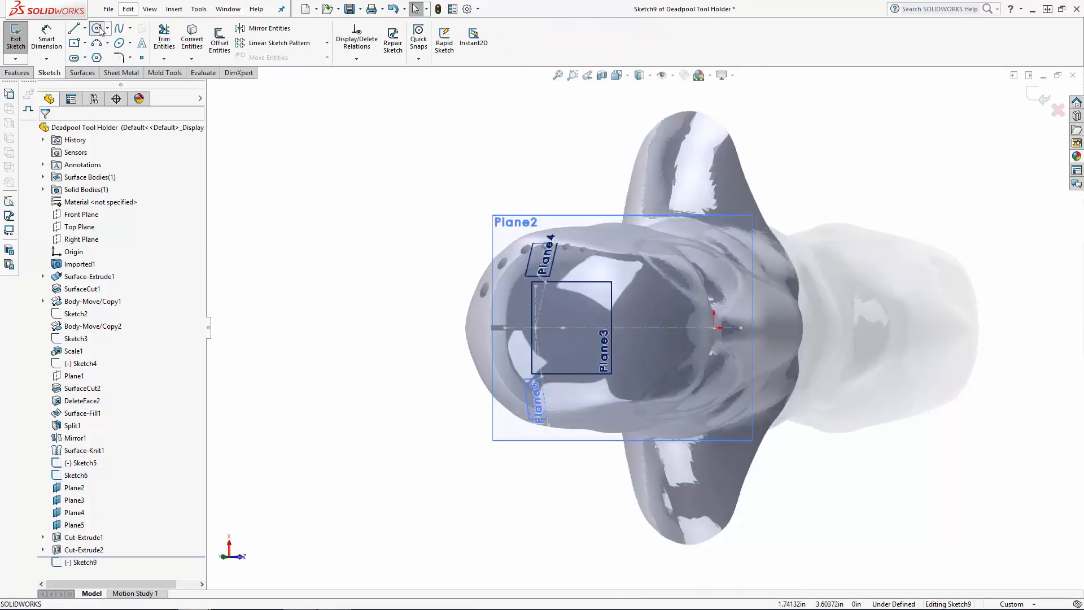
- Draw a tool-well circle on Plane2 for a 1.00 in blind cut
left_click(95, 27)
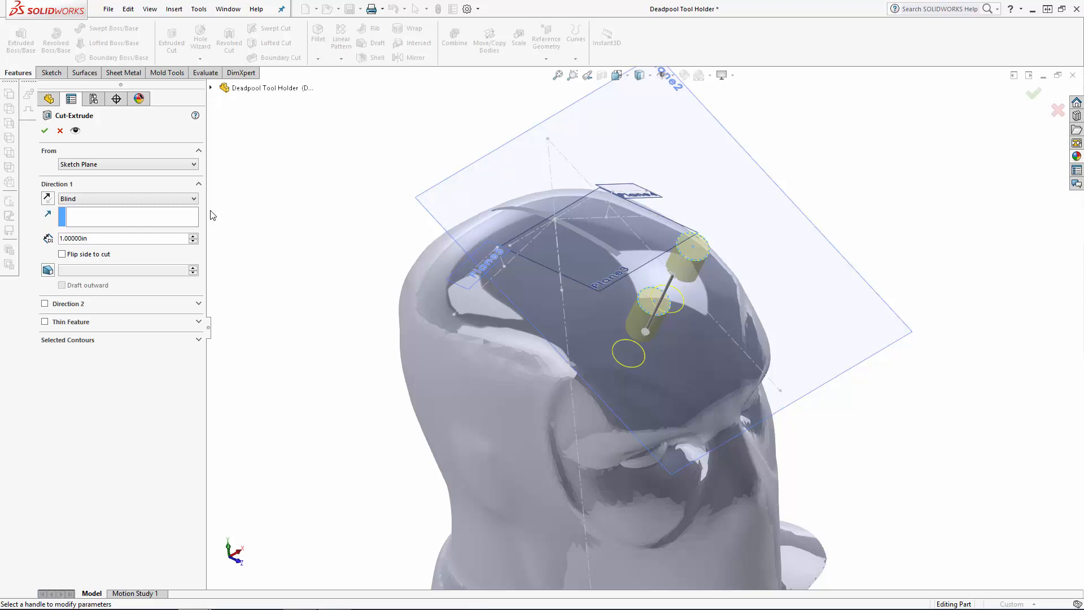
mouse_move(109, 328)
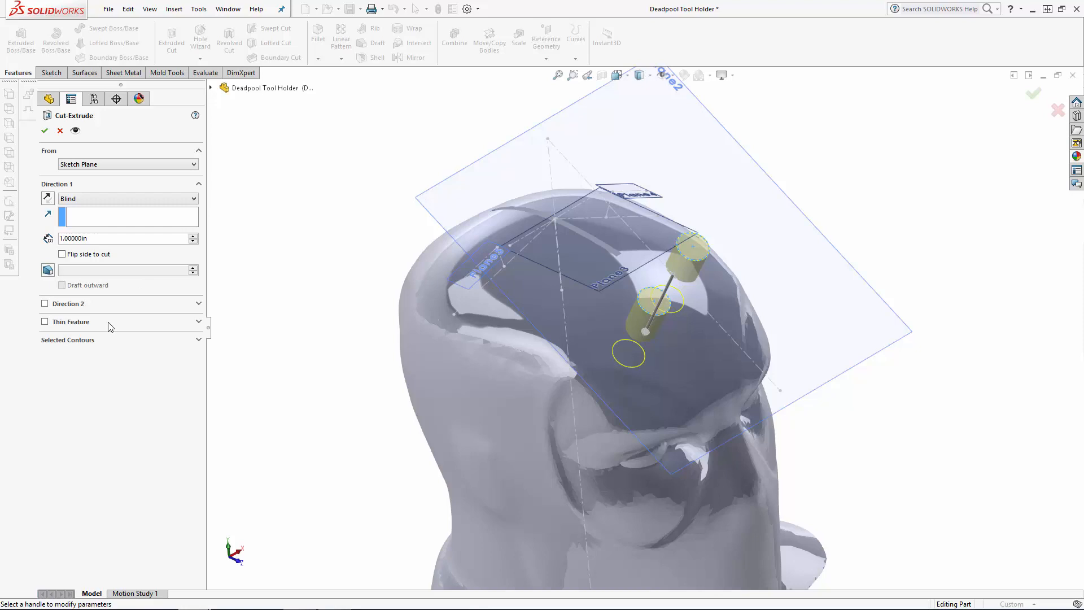
- Select the circle contours and cut them 2.5 in deep from the skull top surface
left_click(67, 340)
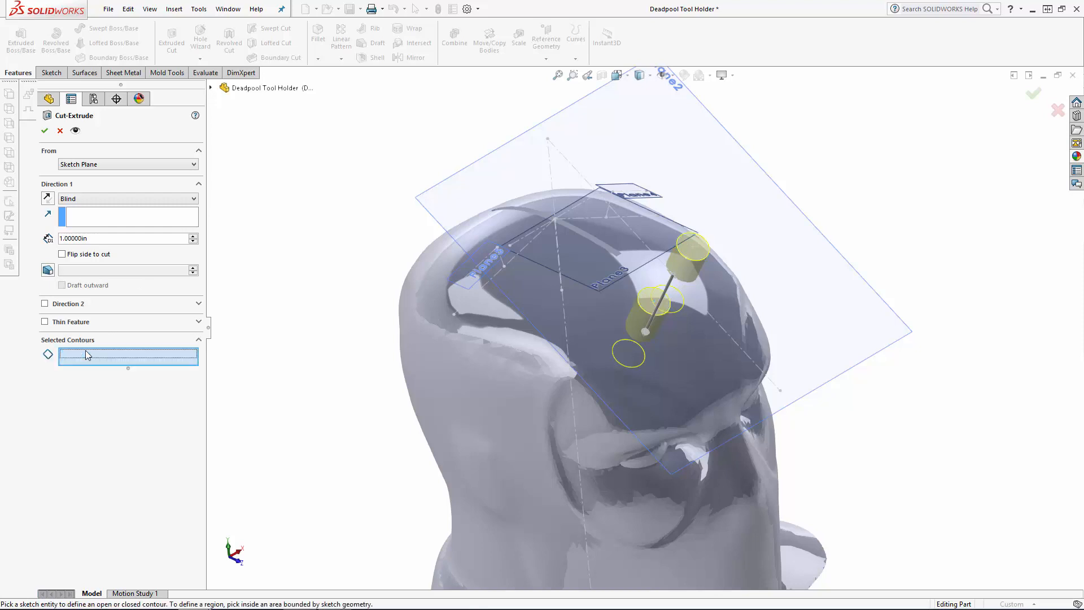
left_click(692, 248)
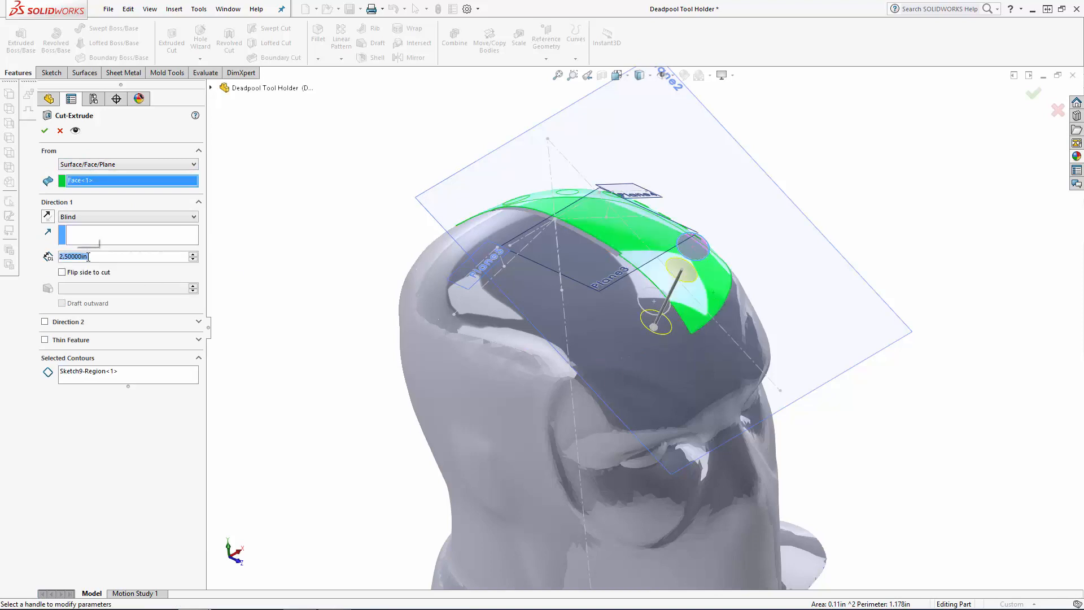
left_click(44, 131)
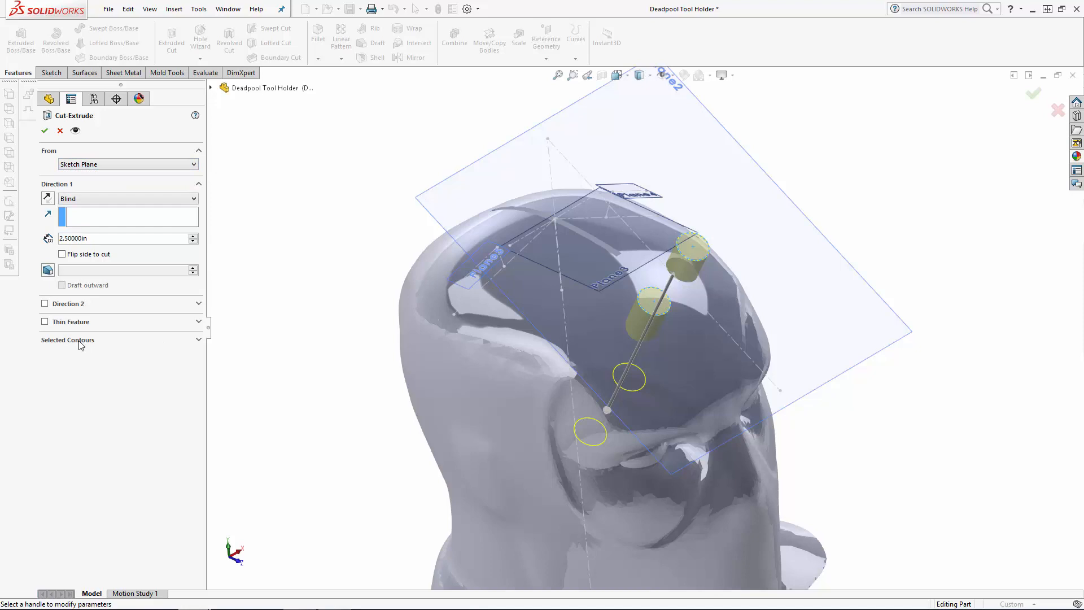
left_click(654, 302)
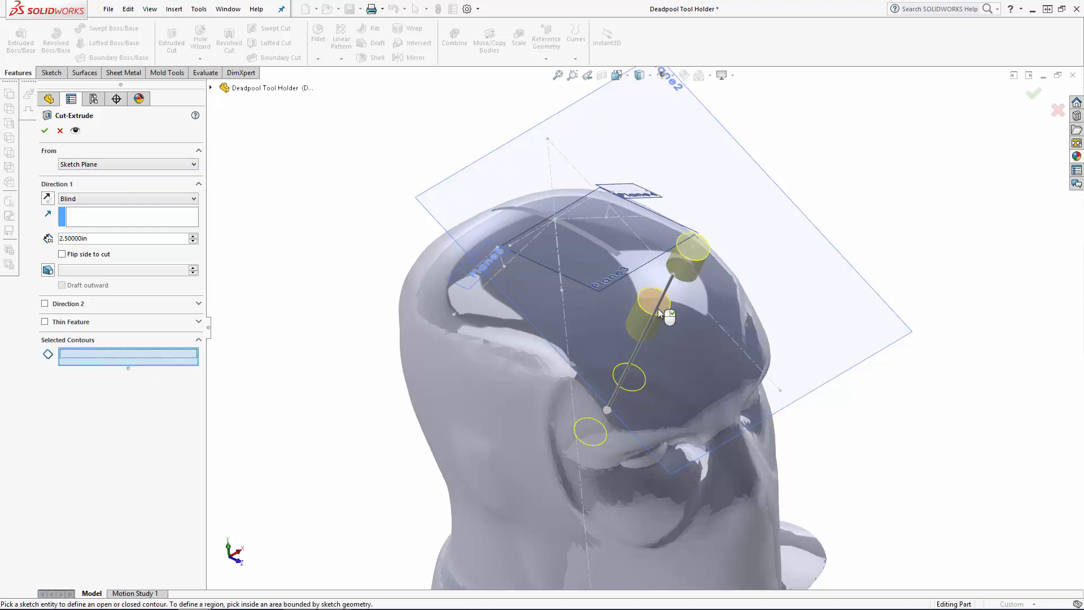
left_click(654, 300)
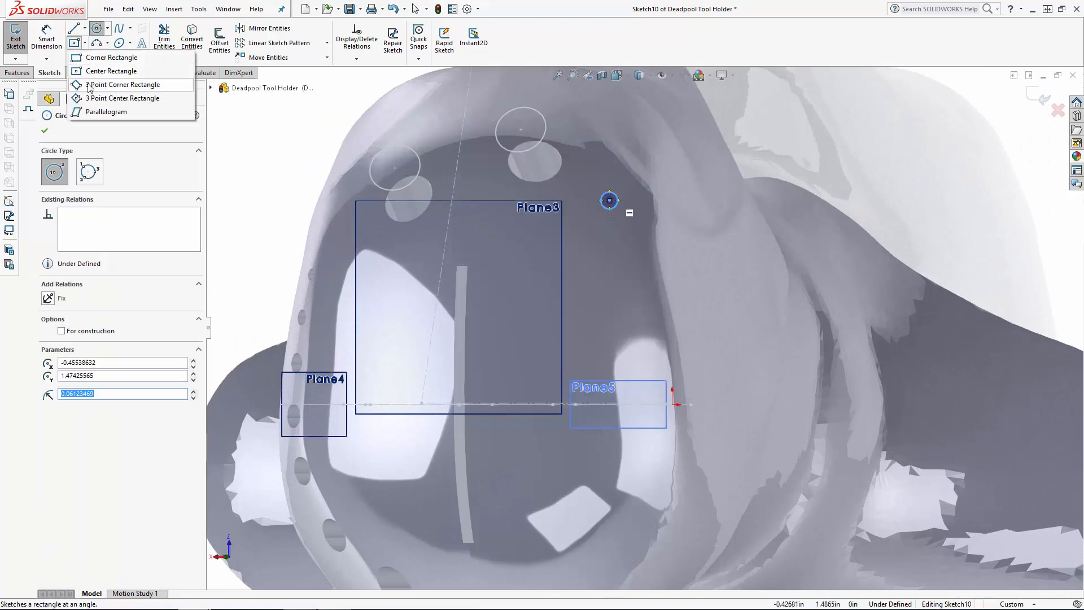
- Draw the tilted square and rectangles with 3-point rectangles, position them, and finish Sketch10
left_click(125, 85)
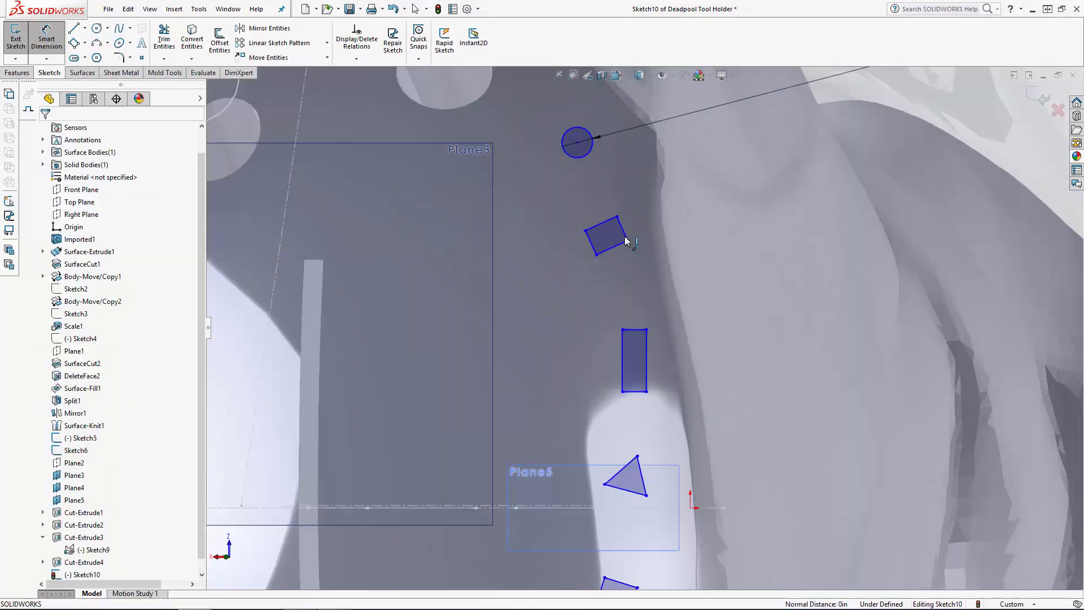
left_click(605, 242)
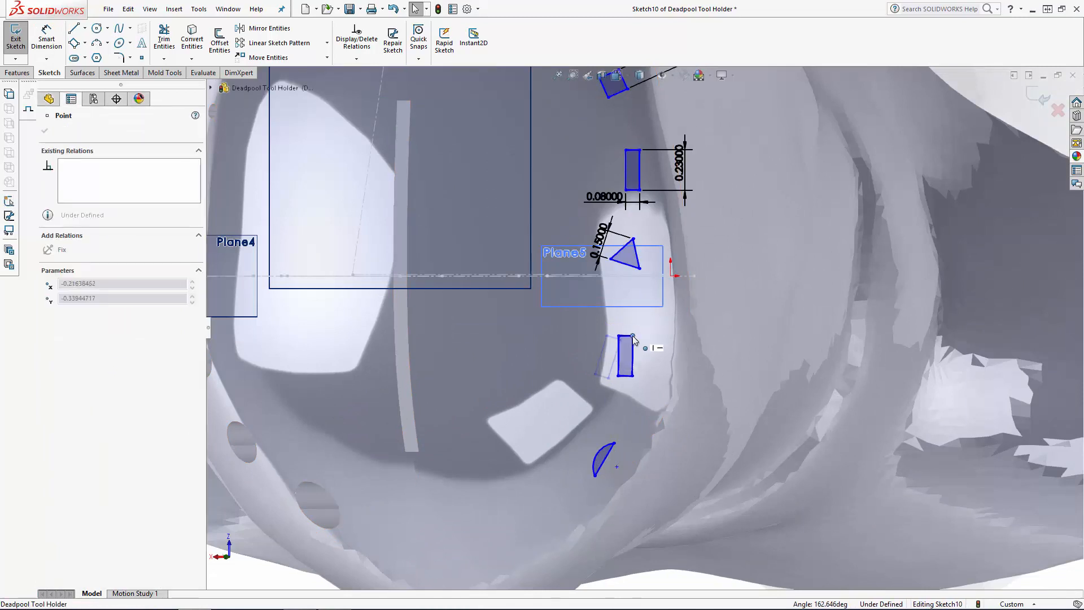
left_click_drag(622, 353, 618, 366)
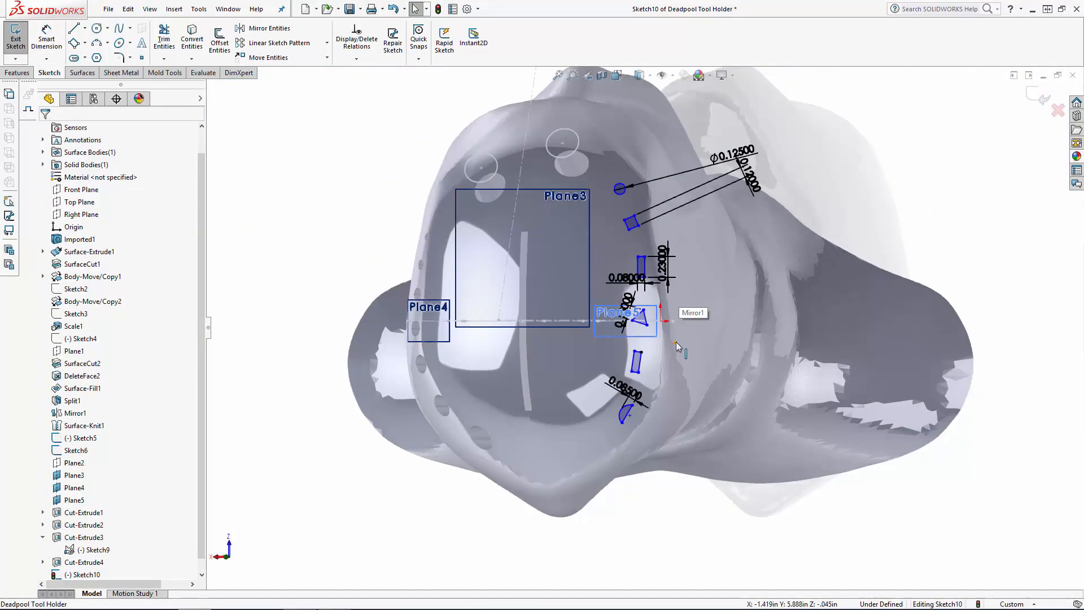
left_click(15, 36)
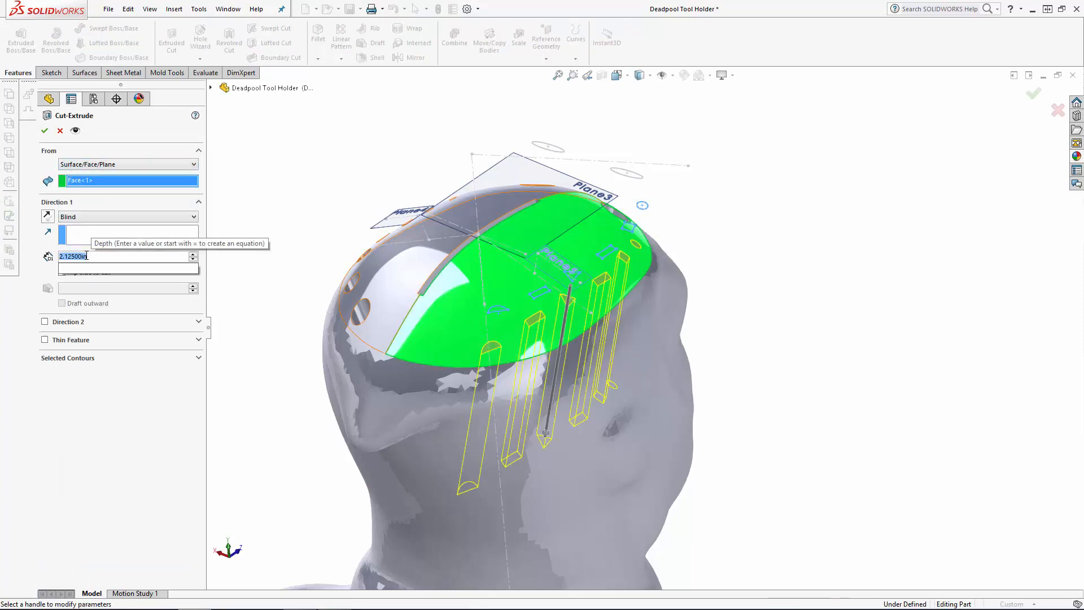
- Cut Sketch10's shaped wells 1.875 in deep into the skull top
type("1.875")
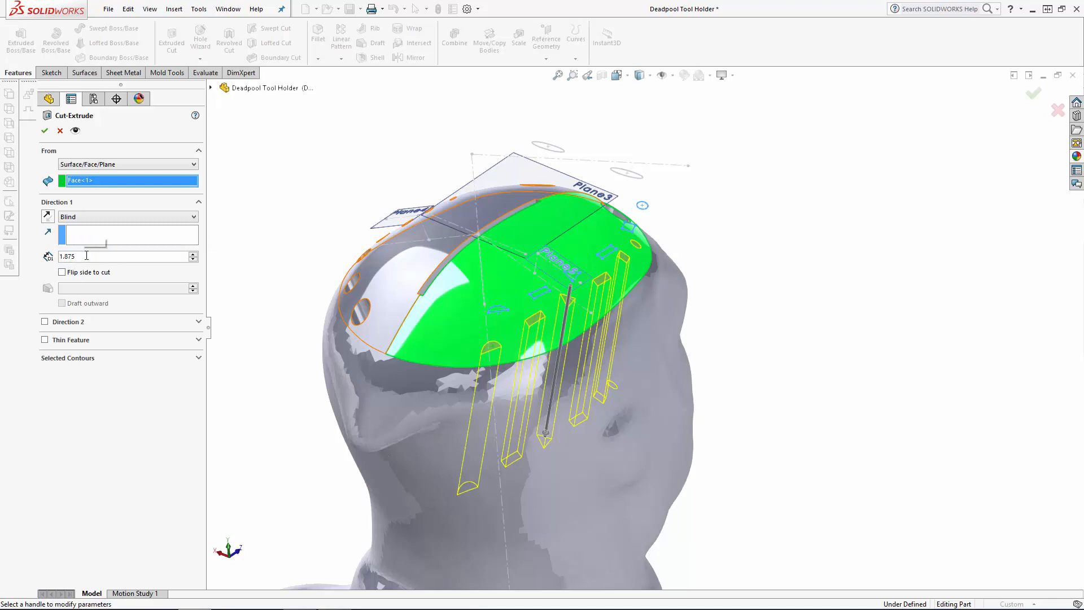
left_click(44, 131)
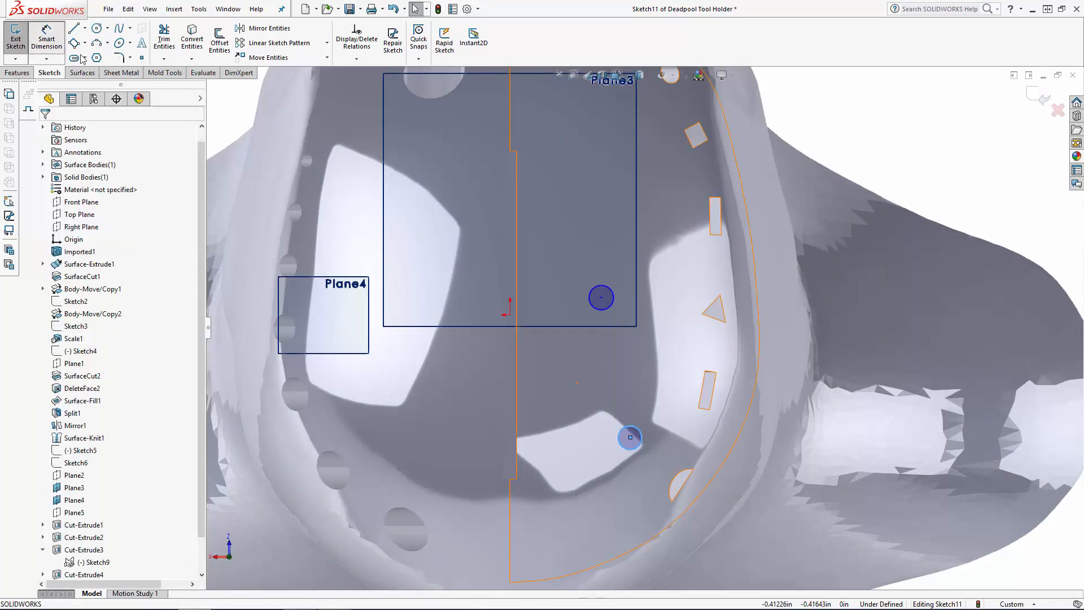
- Dimension a circle Ø0.175, align the two circles, and start their cut from the top surface
left_click(629, 438)
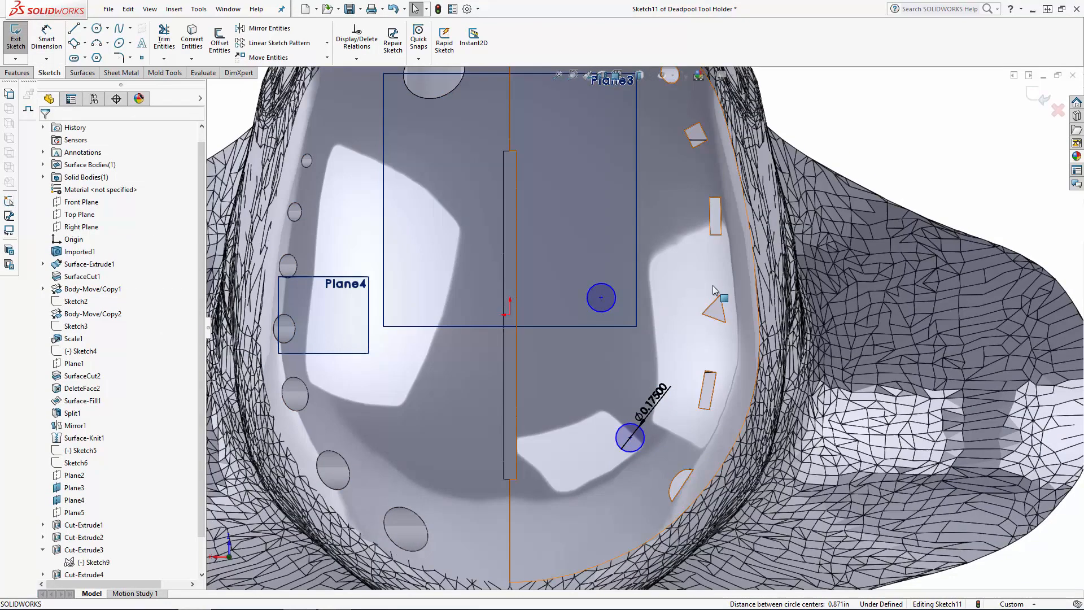
left_click(601, 297)
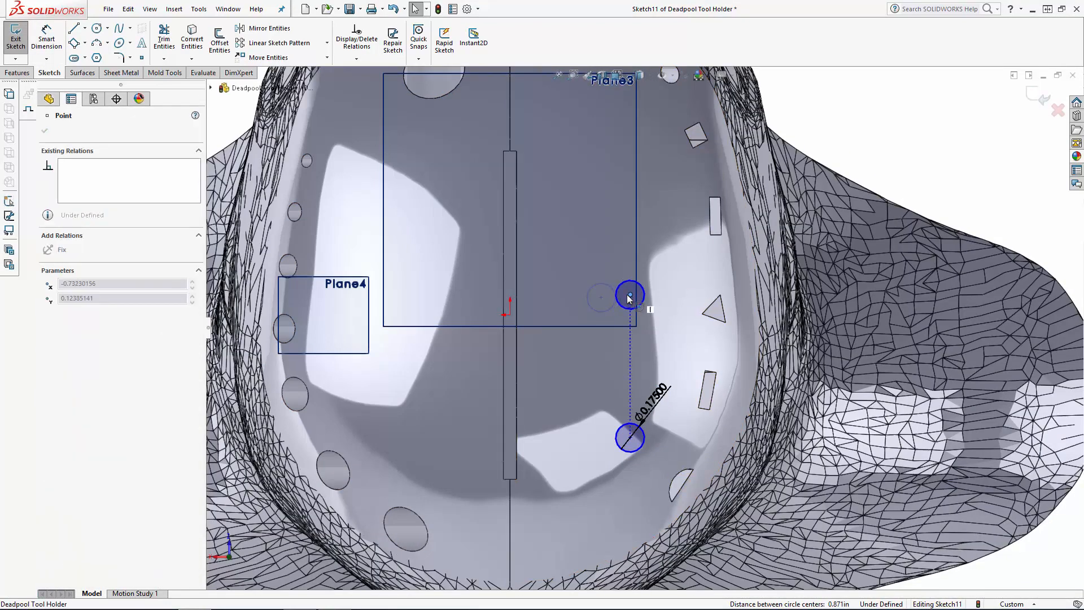
left_click_drag(629, 294, 622, 273)
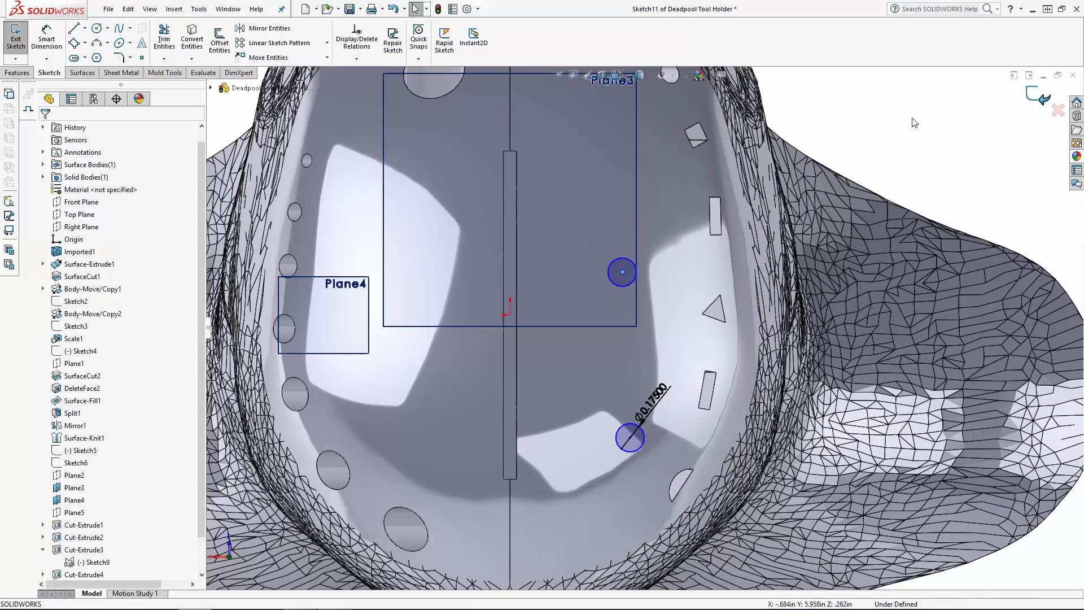
left_click(14, 37)
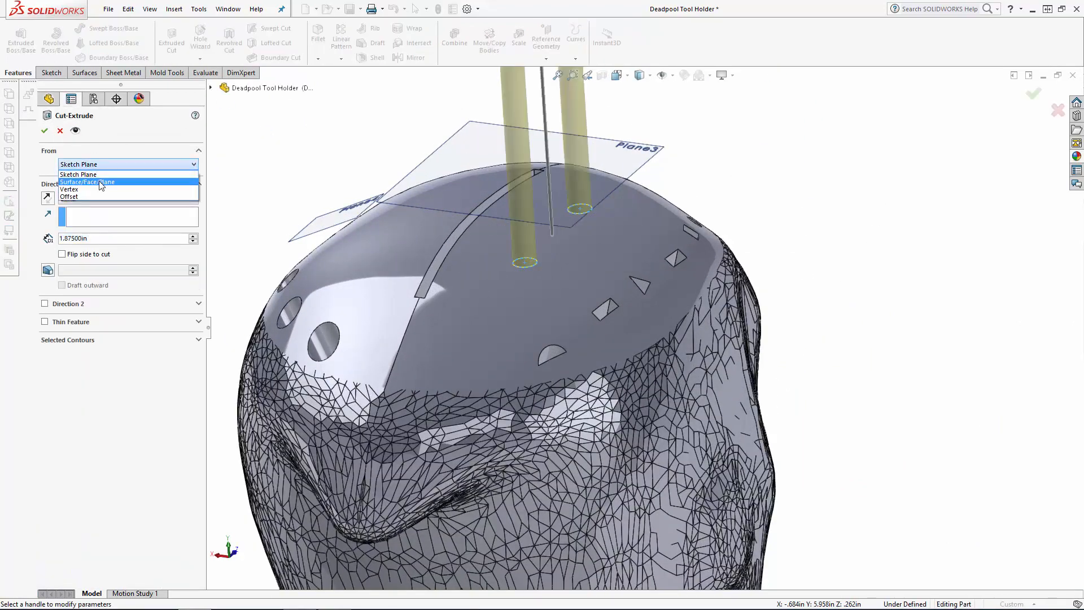
left_click(87, 181)
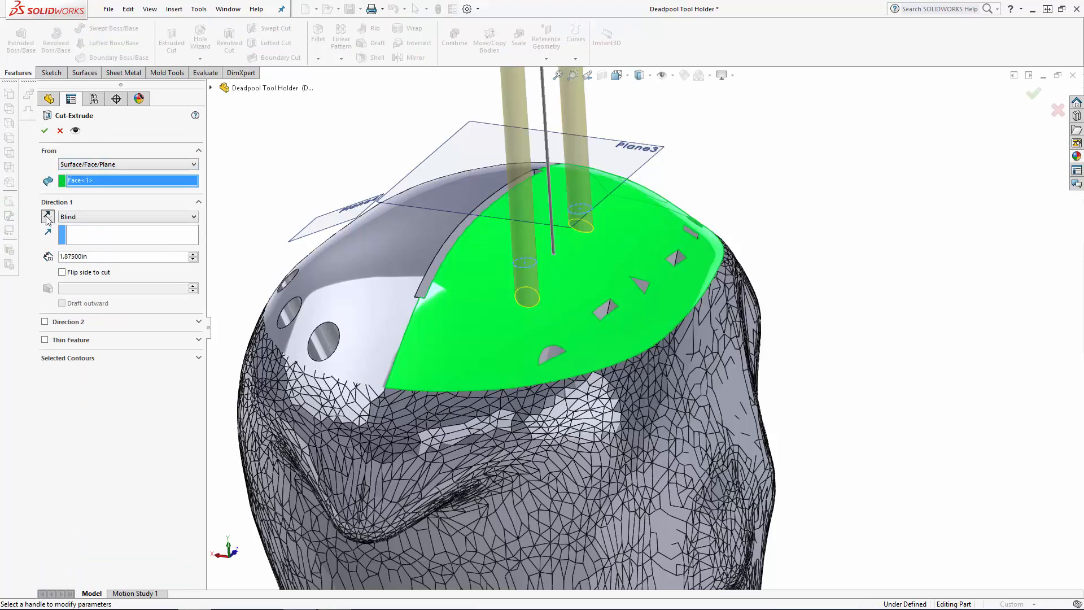